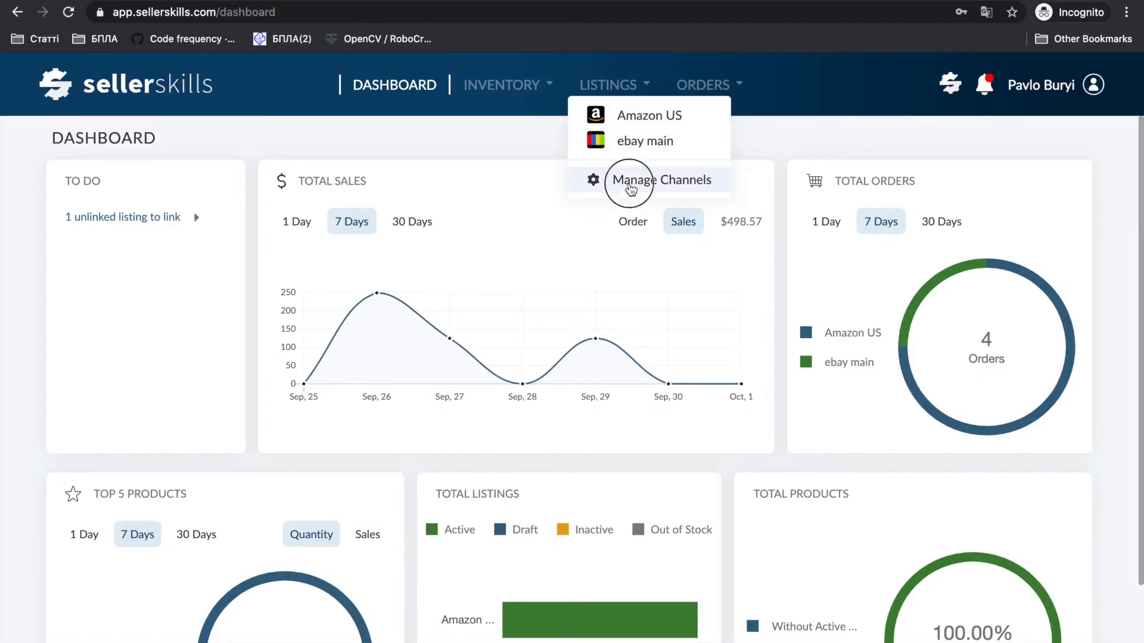
- Reach the Connect a New Sales Channel page via Manage Channels and App Settings > Channels
left_click(661, 179)
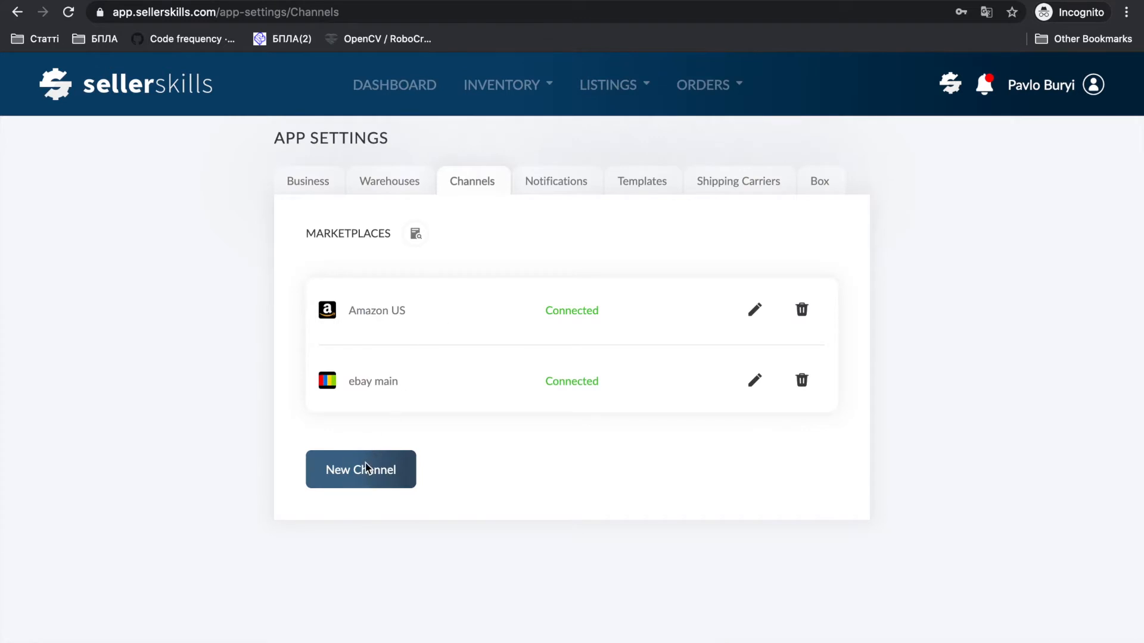
left_click(360, 469)
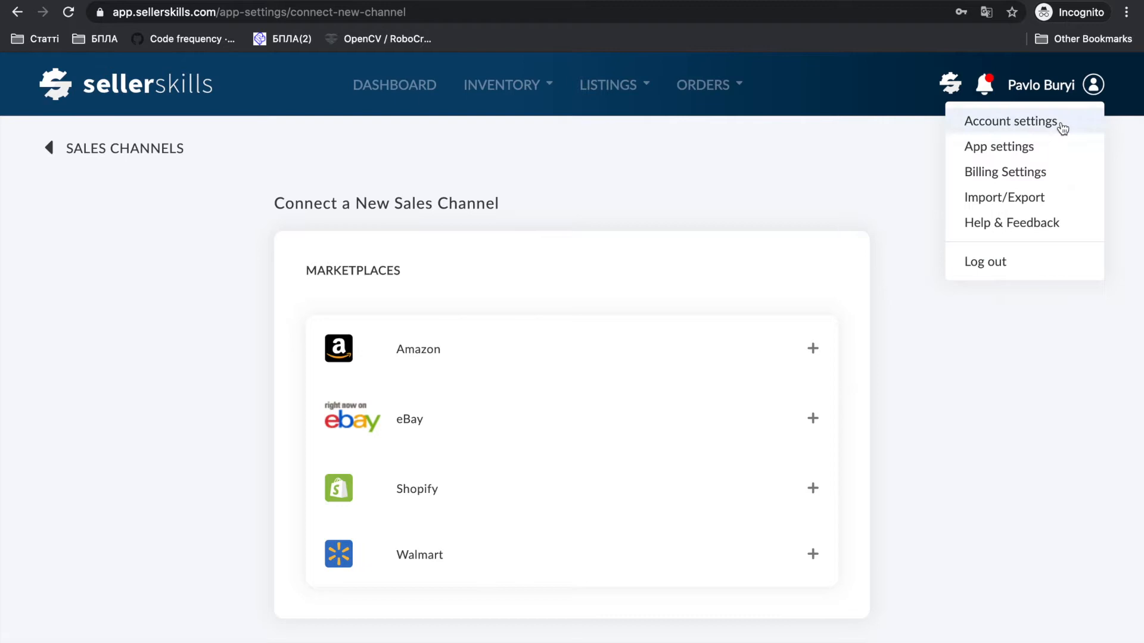
left_click(999, 146)
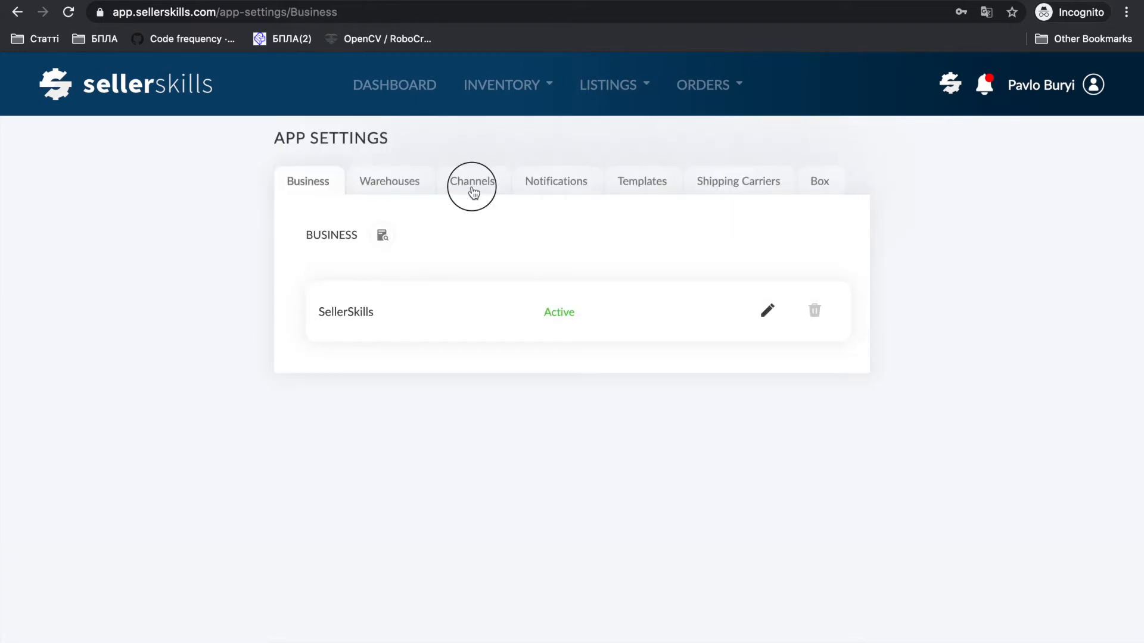
left_click(471, 181)
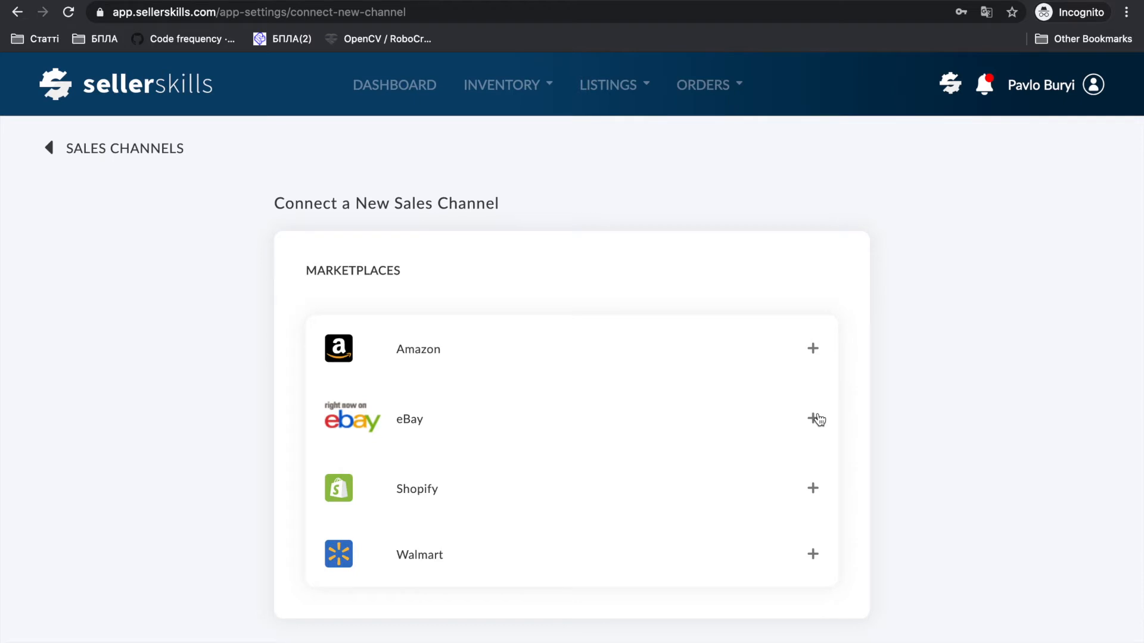
- Add an eBay.com account nicknamed 'ebay test' with the primary warehouse, save it and agree on eBay
left_click(812, 419)
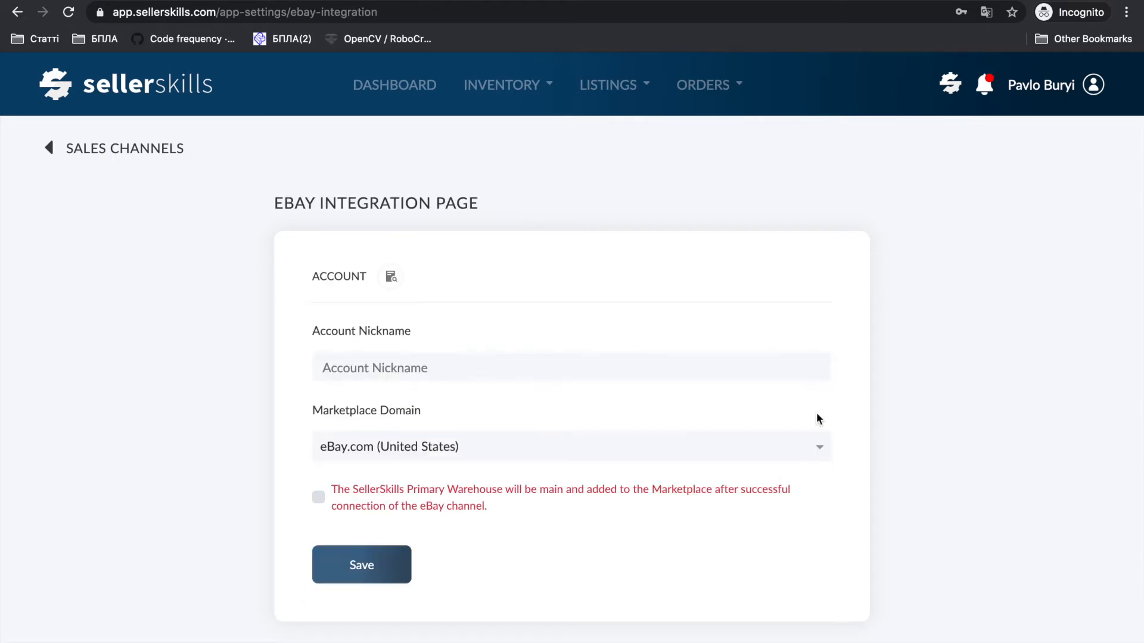
type("ebay test")
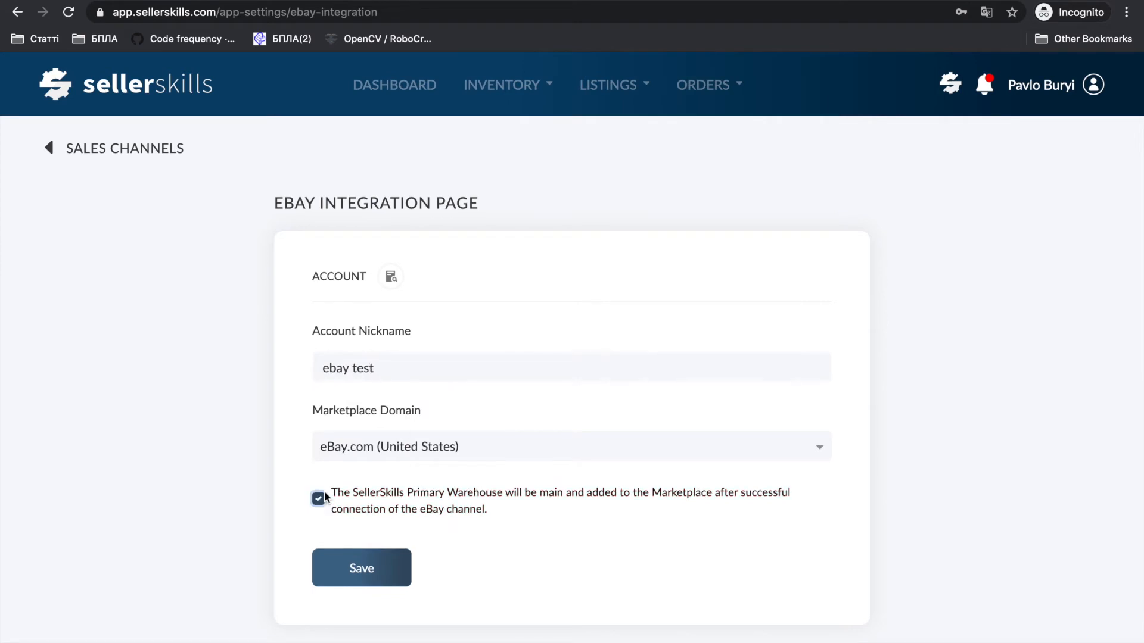
mouse_move(352, 571)
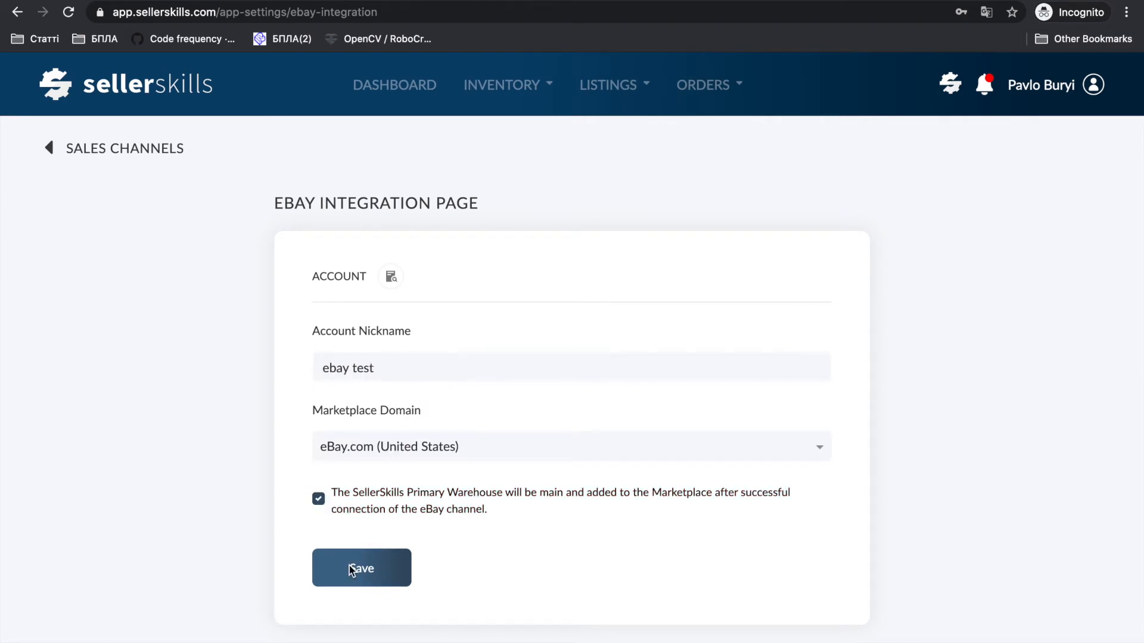
left_click(361, 568)
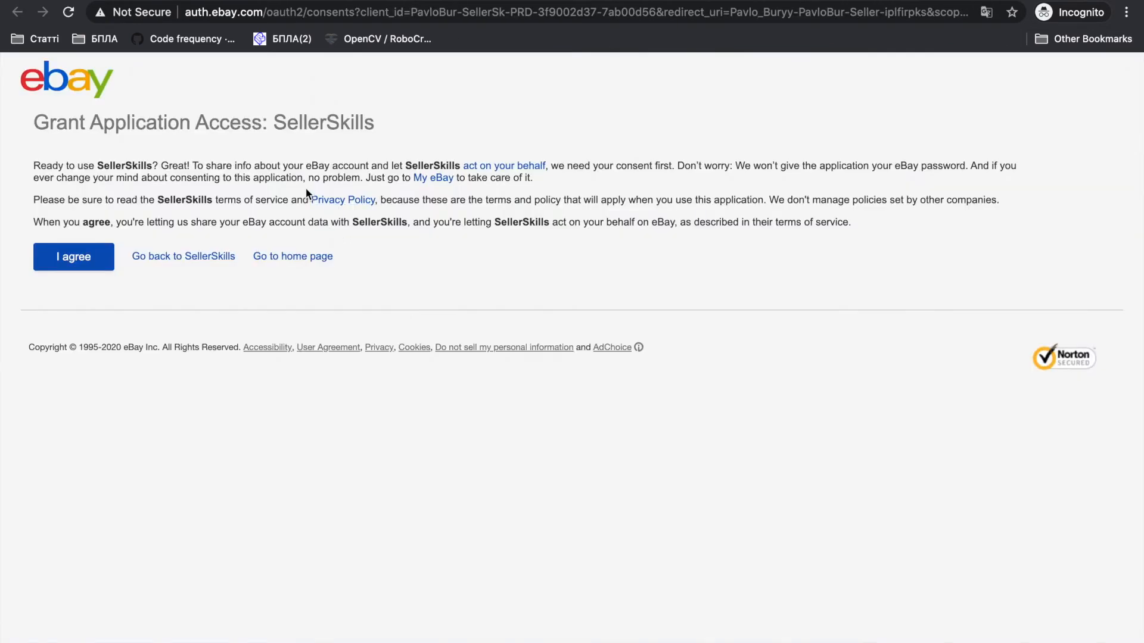
mouse_move(387, 197)
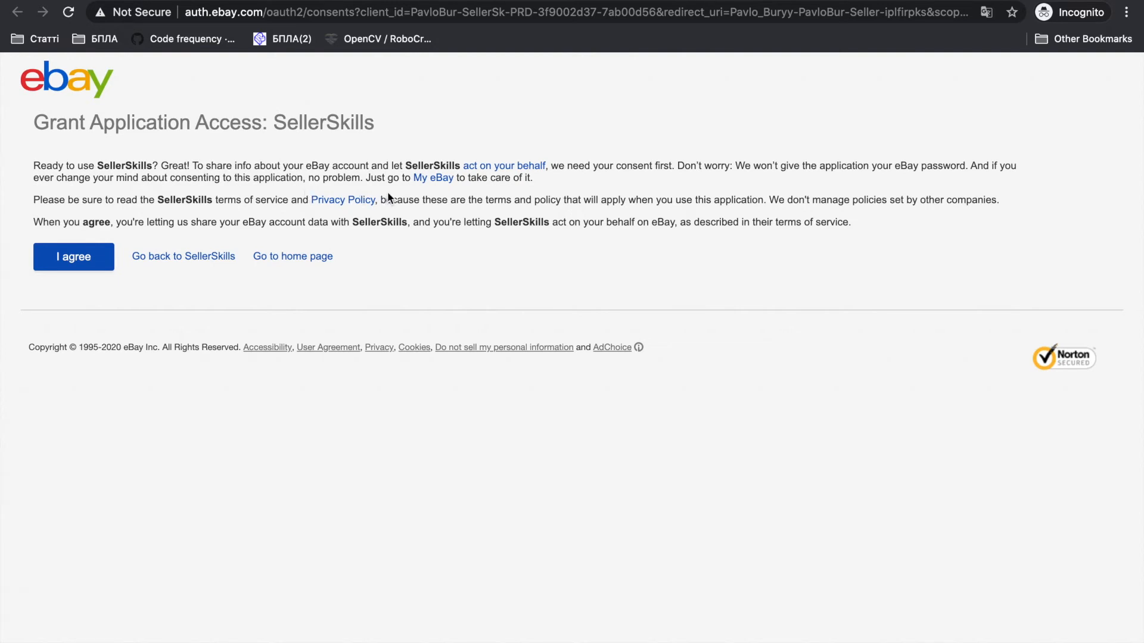
left_click(72, 256)
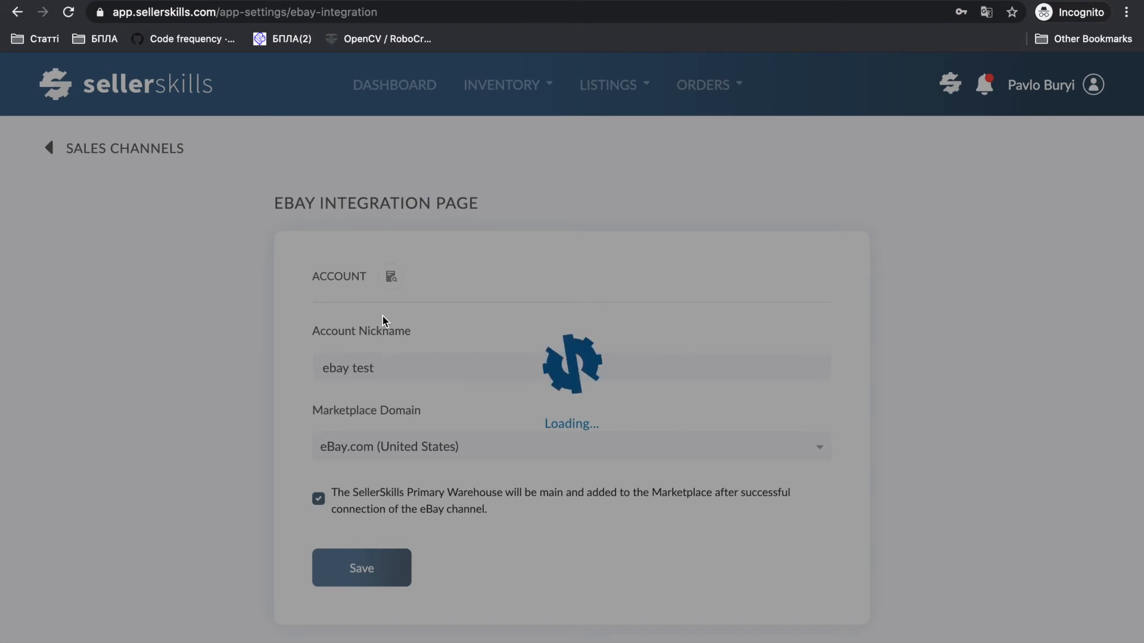
- Start importing listings for 'ebay test' without building products, leaving it Connected
left_click(361, 568)
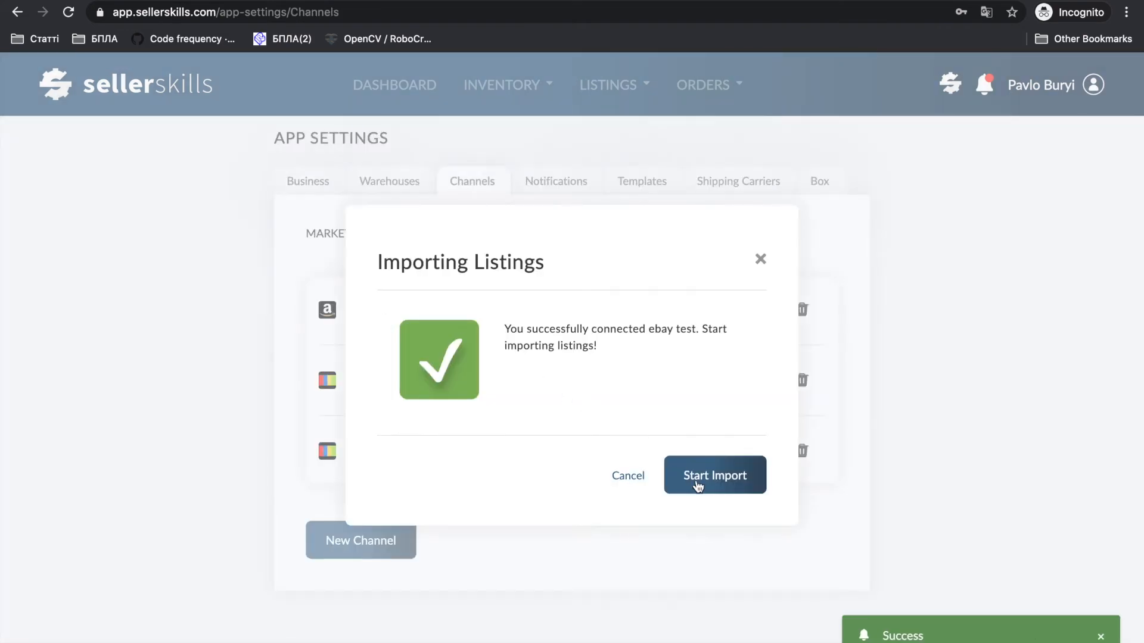
left_click(714, 475)
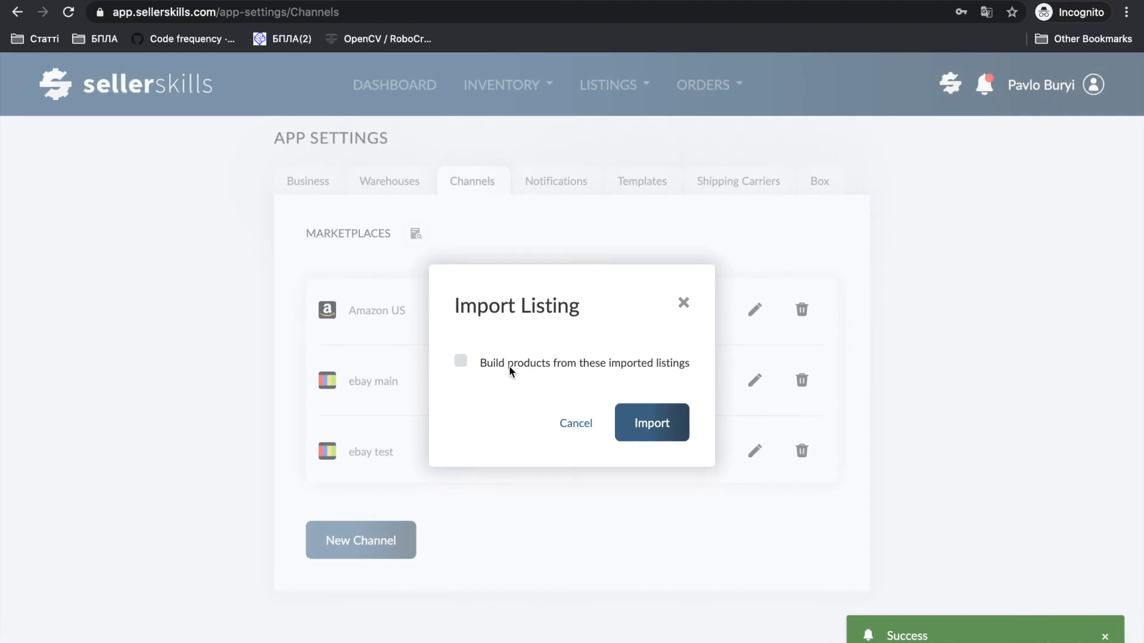
left_click(650, 422)
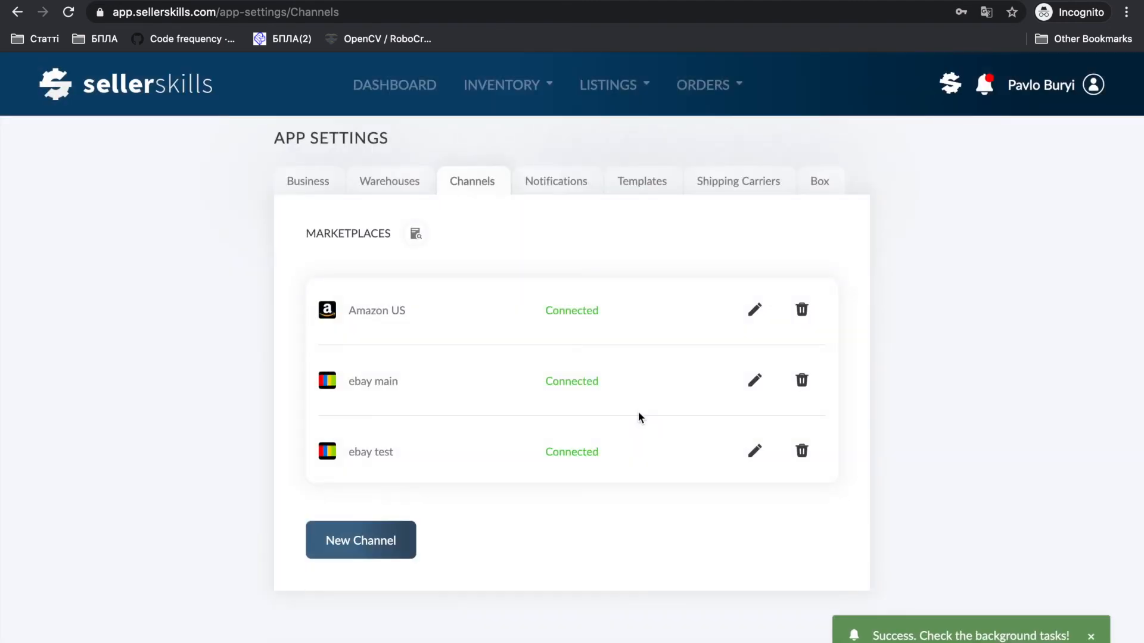
mouse_move(615, 368)
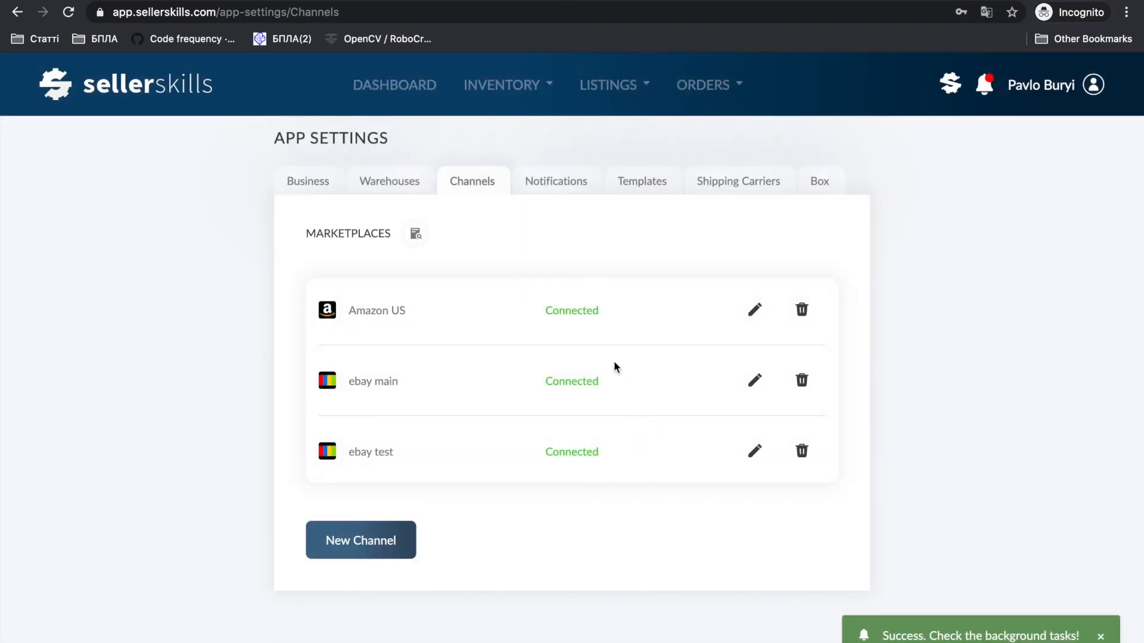